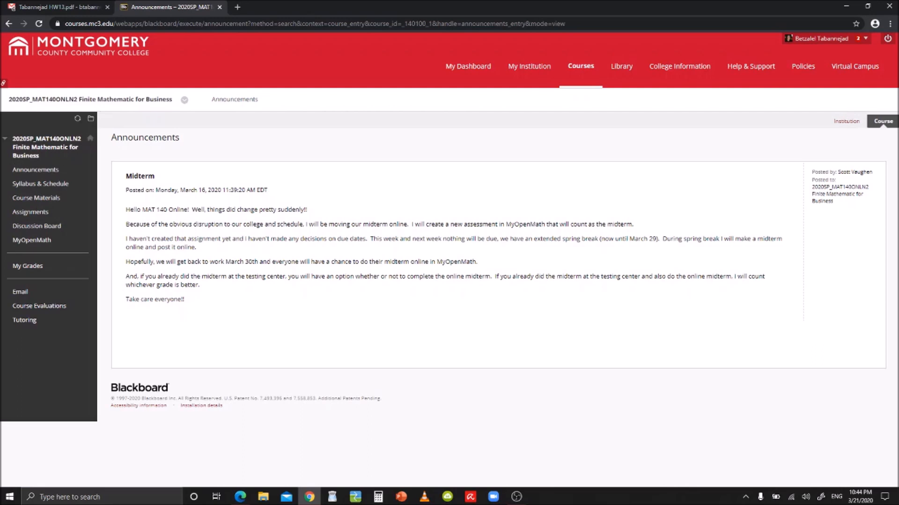
{"action": "mouse_move", "coordinate": [377, 214]}
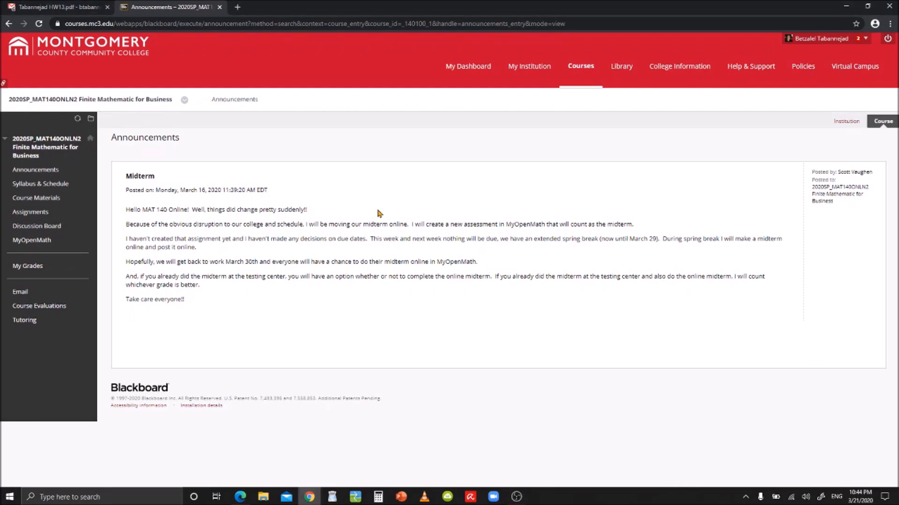
{"action": "mouse_move", "coordinate": [377, 209]}
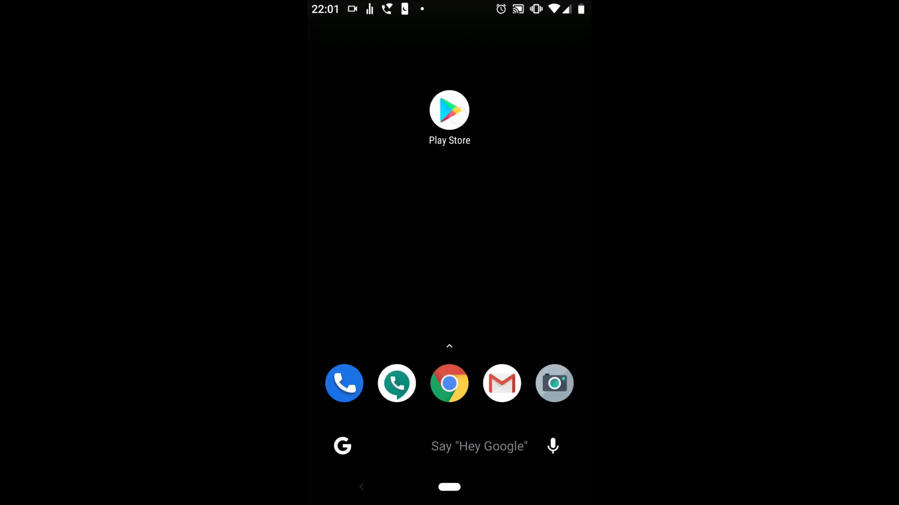
Step: Search the Play Store for 'camscanner' and install the CamScanner app
{"action": "left_click", "coordinate": [449, 109]}
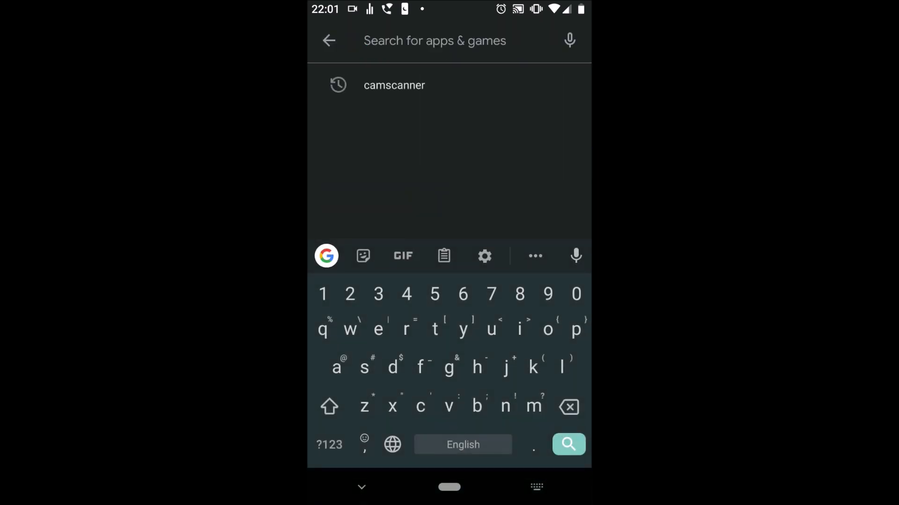
{"action": "type", "text": "camscanner"}
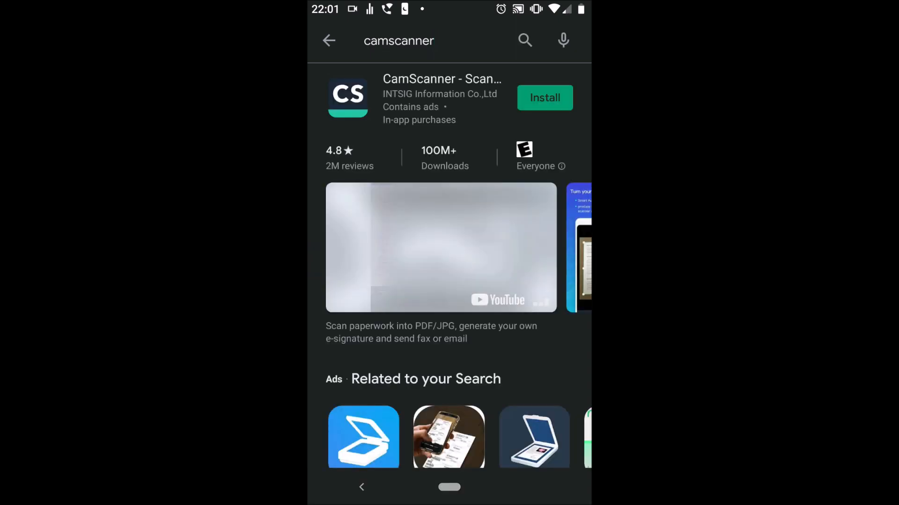
{"action": "left_click", "coordinate": [543, 97]}
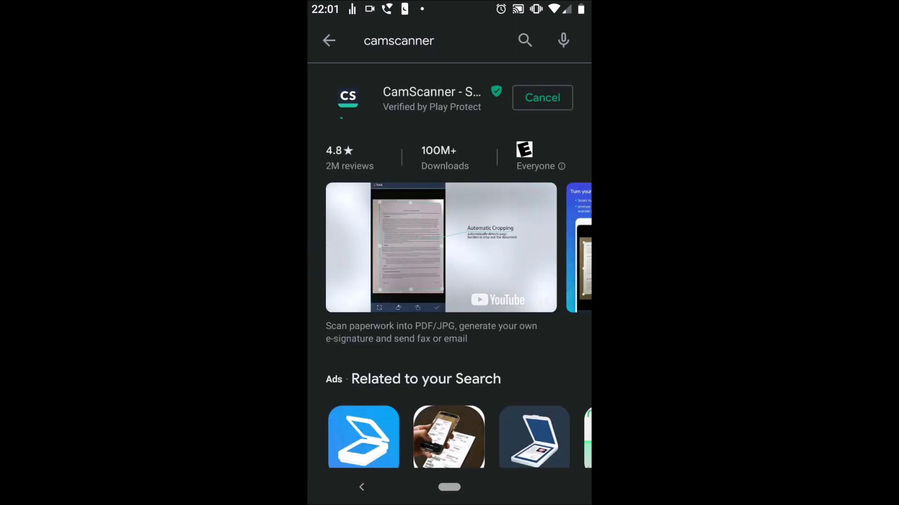
{"action": "left_click", "coordinate": [541, 98]}
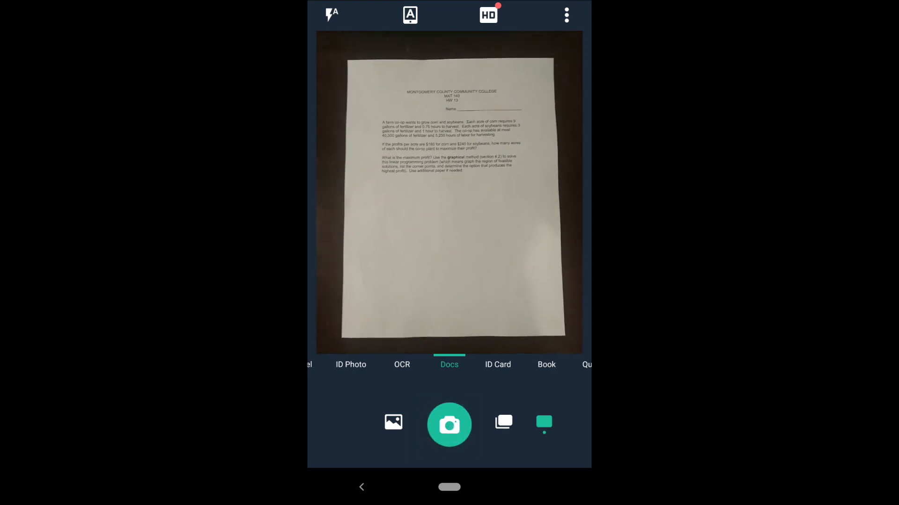
Step: Focus the Docs-mode camera on the worksheet and capture it
{"action": "left_click", "coordinate": [450, 425]}
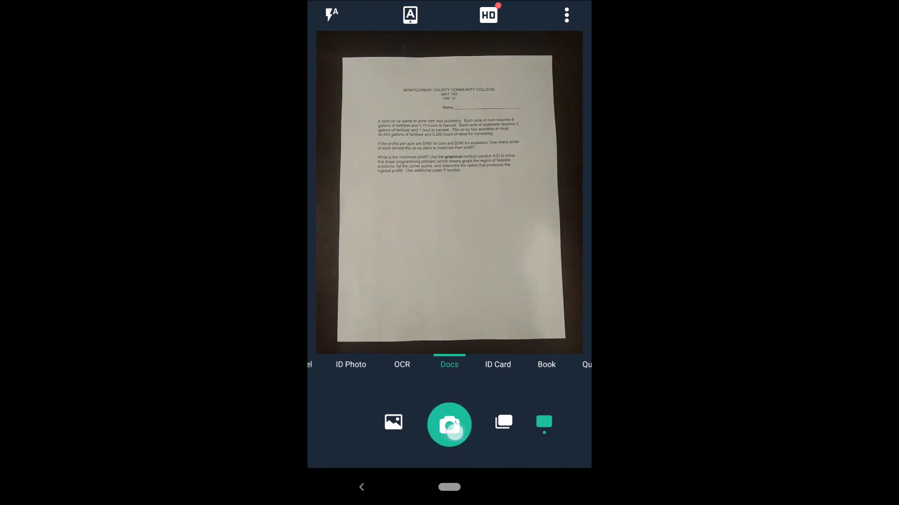
{"action": "left_click", "coordinate": [449, 424]}
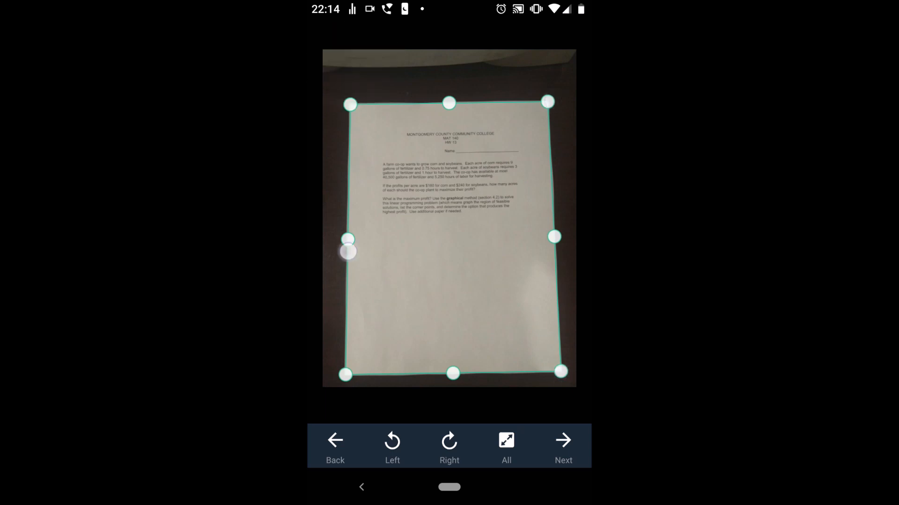
Step: Save the cropped first page, then capture and save a second worksheet page
{"action": "left_click", "coordinate": [564, 447]}
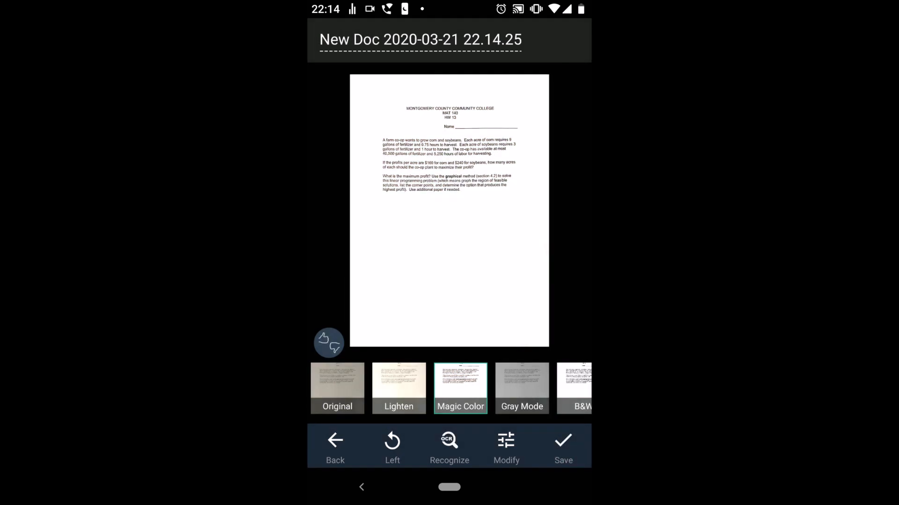
{"action": "left_click", "coordinate": [562, 447]}
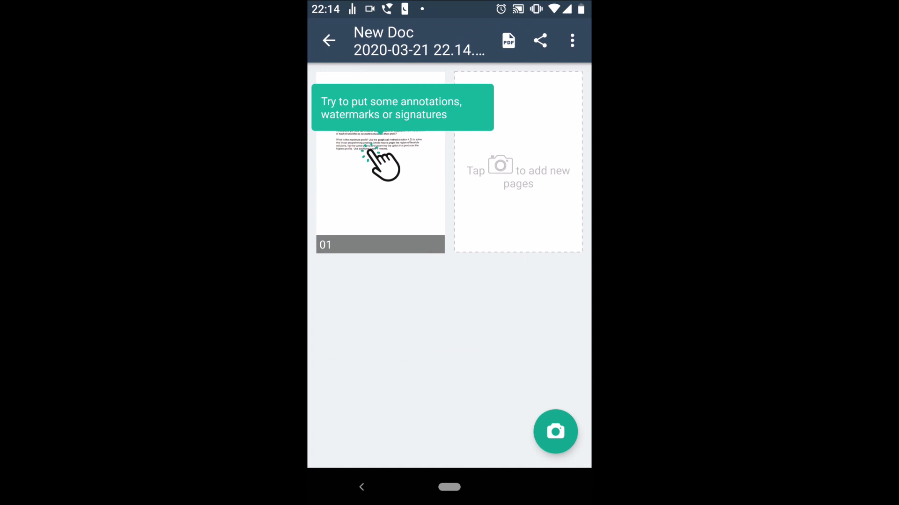
{"action": "left_click", "coordinate": [380, 160]}
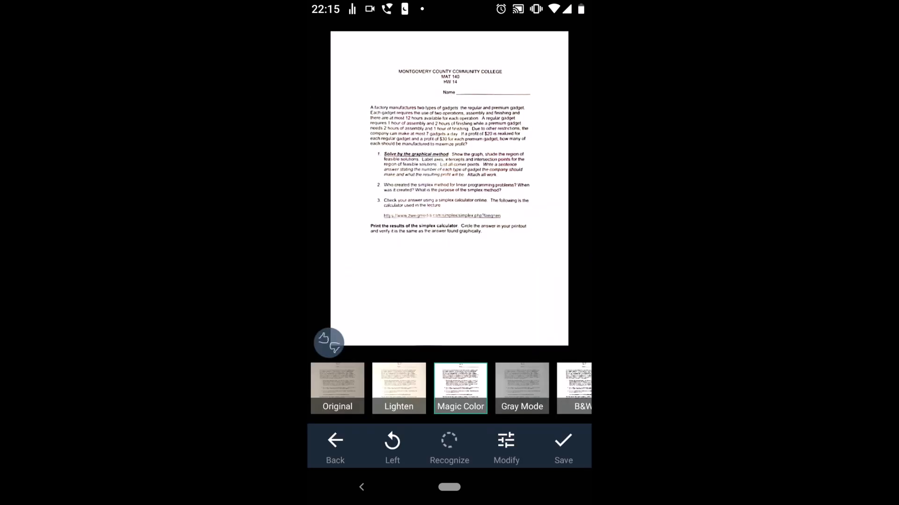
{"action": "left_click", "coordinate": [521, 388]}
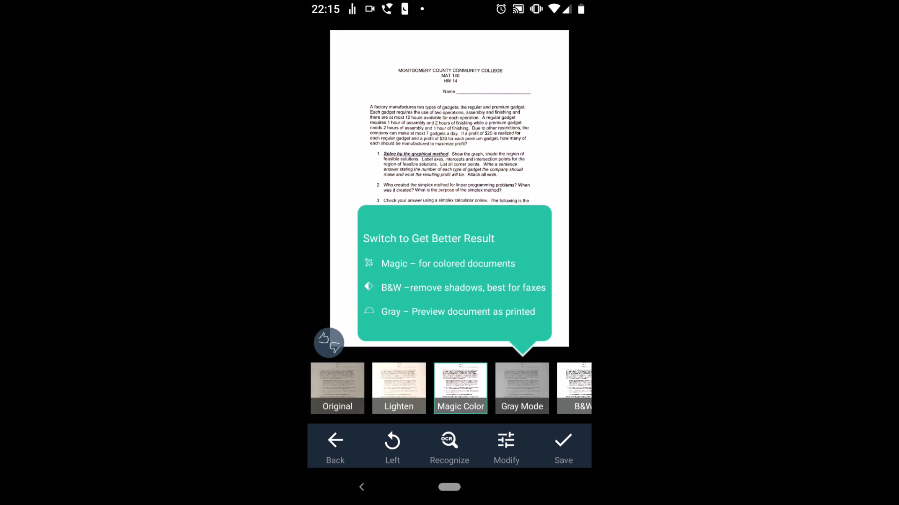
{"action": "left_click", "coordinate": [563, 447]}
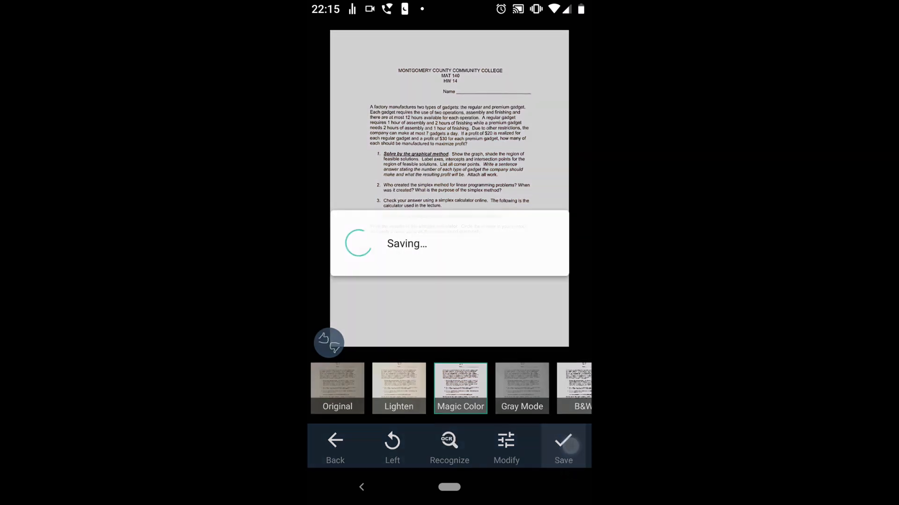
{"action": "left_click", "coordinate": [562, 446]}
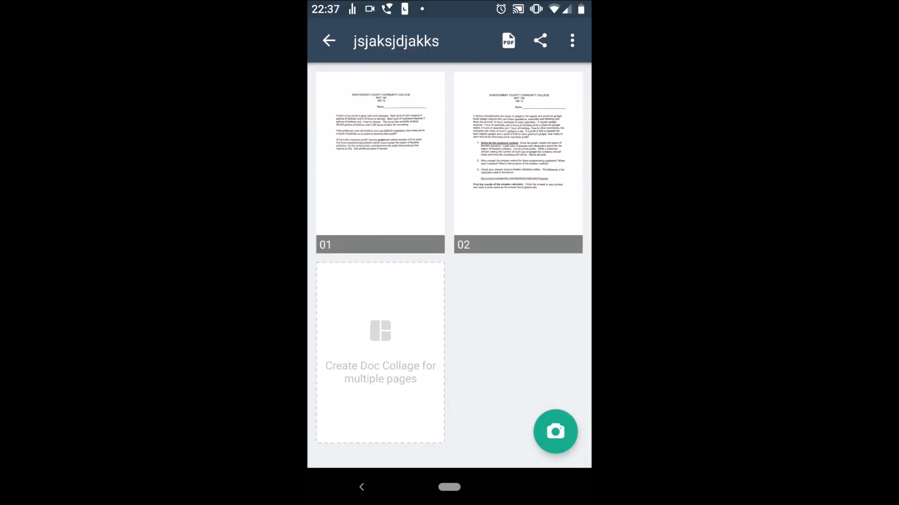
Step: Rename the scanned document to 'Tabannejad HW13' from the ⋮ menu
{"action": "left_click", "coordinate": [571, 41]}
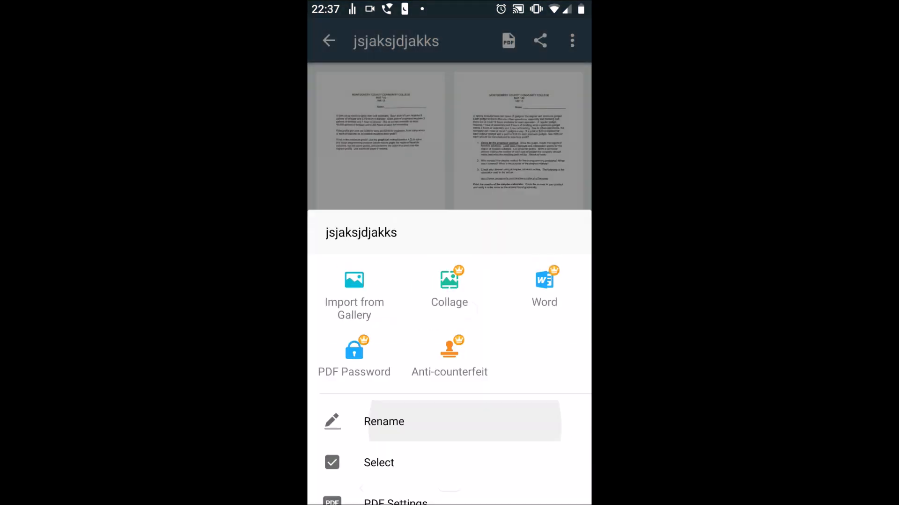
{"action": "left_click", "coordinate": [384, 421]}
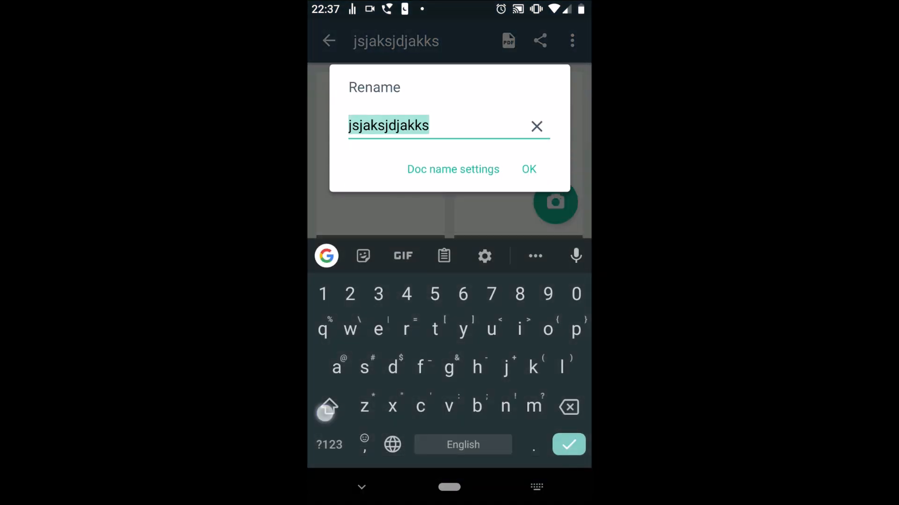
{"action": "type", "text": "Tabann"}
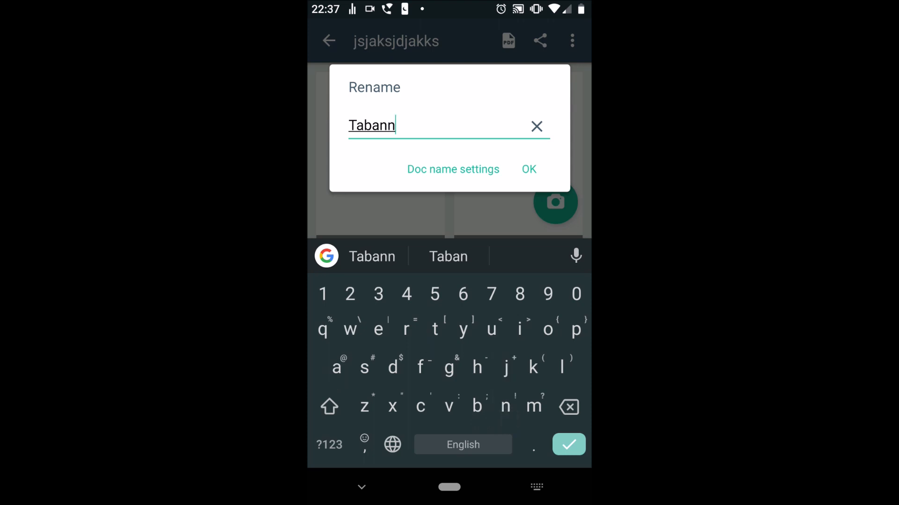
{"action": "type", "text": "eja"}
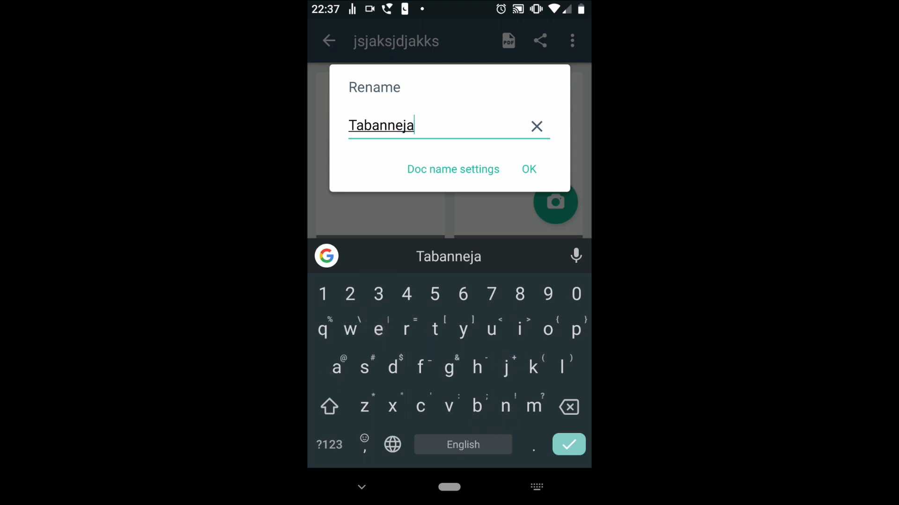
{"action": "type", "text": "d"}
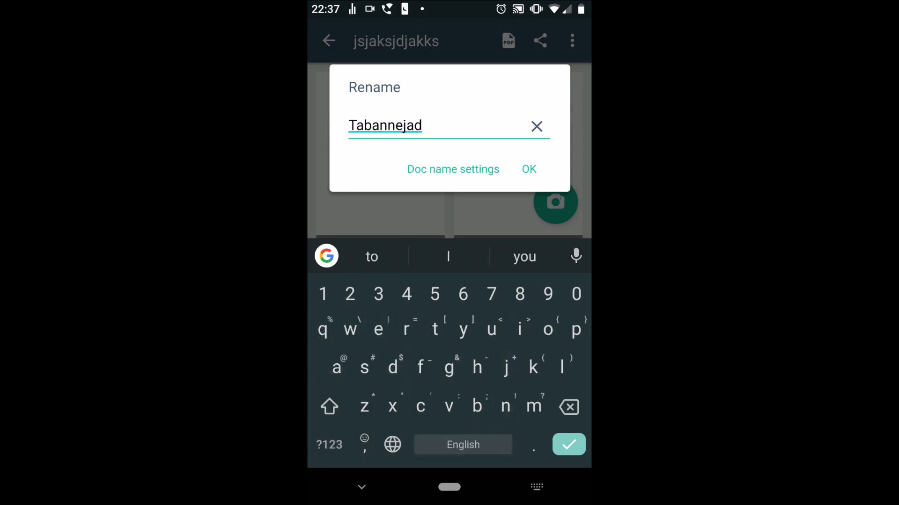
{"action": "left_click", "coordinate": [477, 369]}
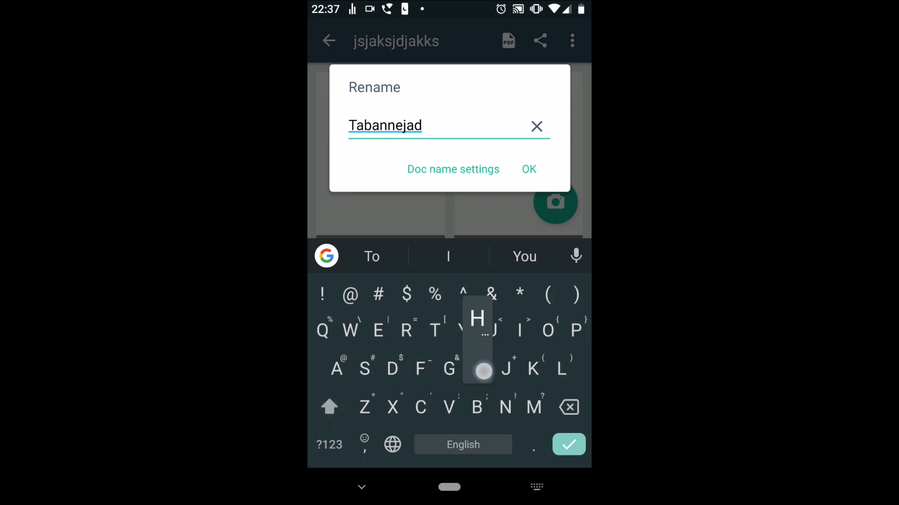
{"action": "type", "text": "HW"}
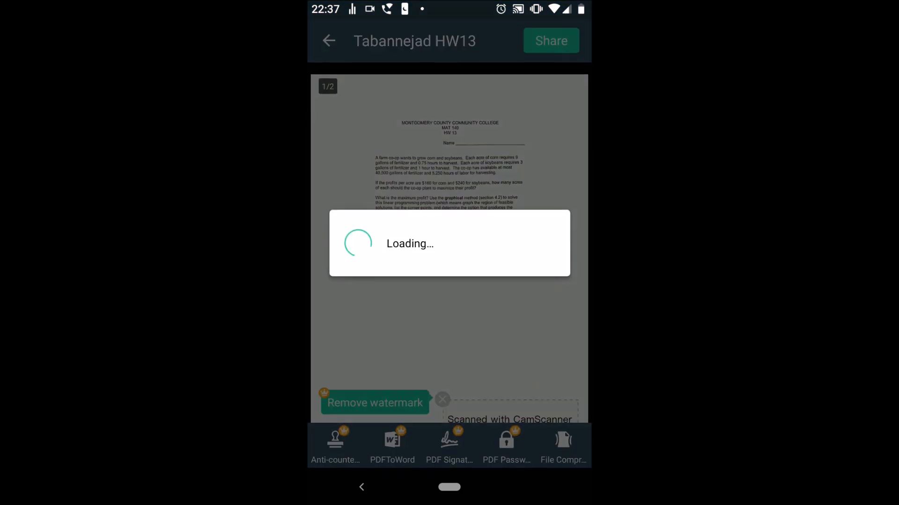
Step: Share the HW13 PDF from its preview into a new Gmail draft
{"action": "left_click", "coordinate": [550, 41]}
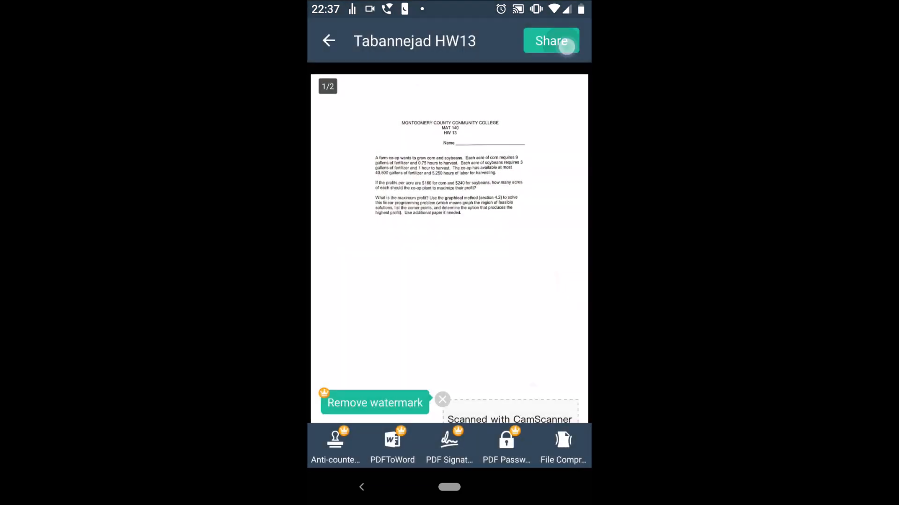
{"action": "left_click", "coordinate": [550, 41]}
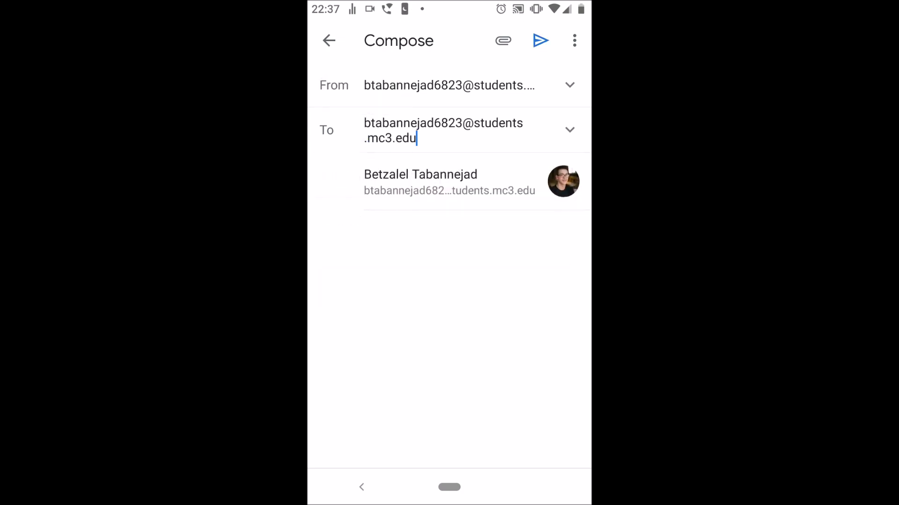
Step: Address the email to the student's own account and send it with the PDF
{"action": "left_click", "coordinate": [420, 182]}
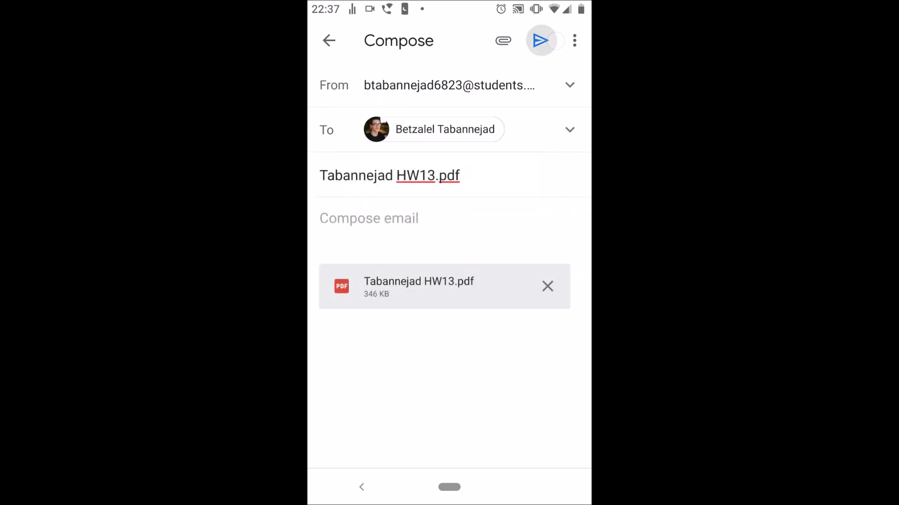
{"action": "left_click", "coordinate": [540, 40]}
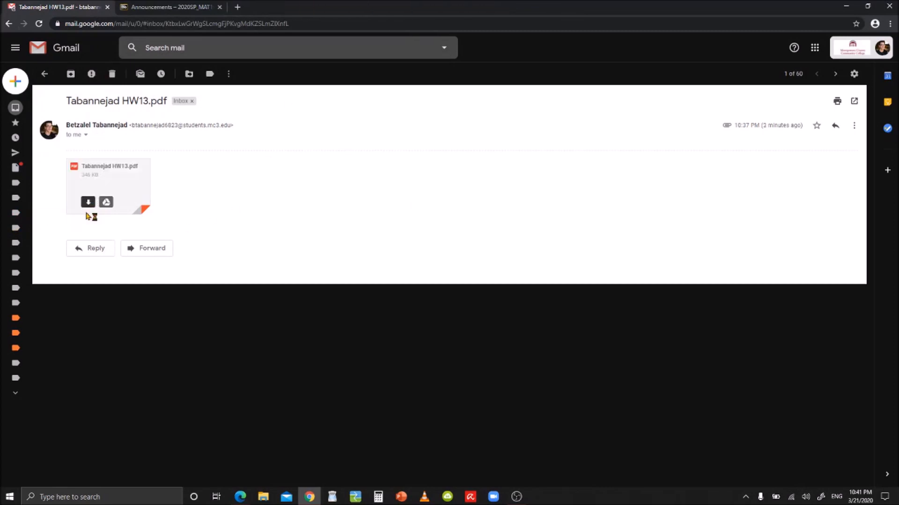
Step: Save the PDF attachment as TabannejadHW13 in the week 8 folder
{"action": "left_click", "coordinate": [88, 201]}
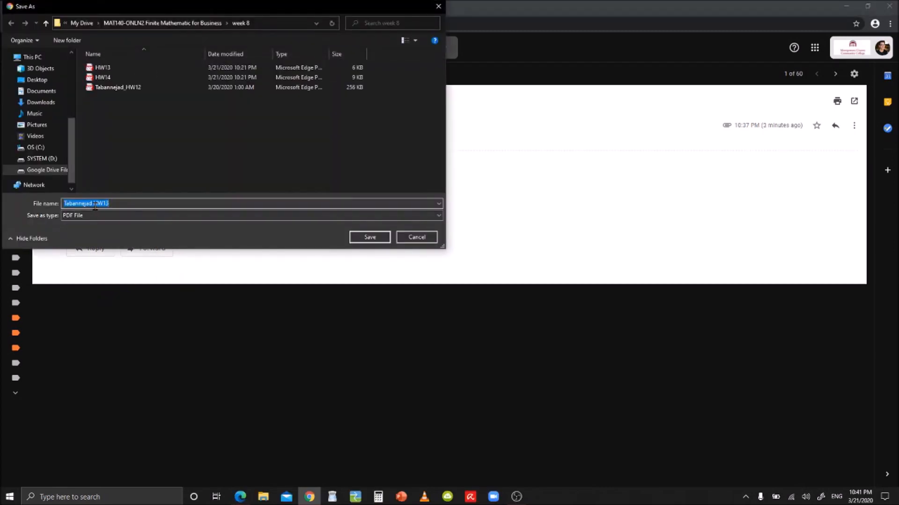
{"action": "type", "text": "TabannejadHW13"}
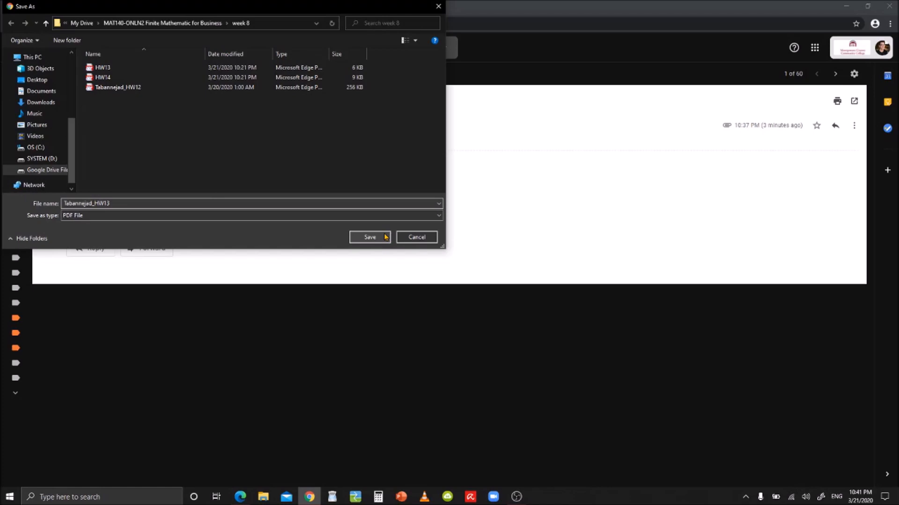
{"action": "left_click", "coordinate": [370, 237]}
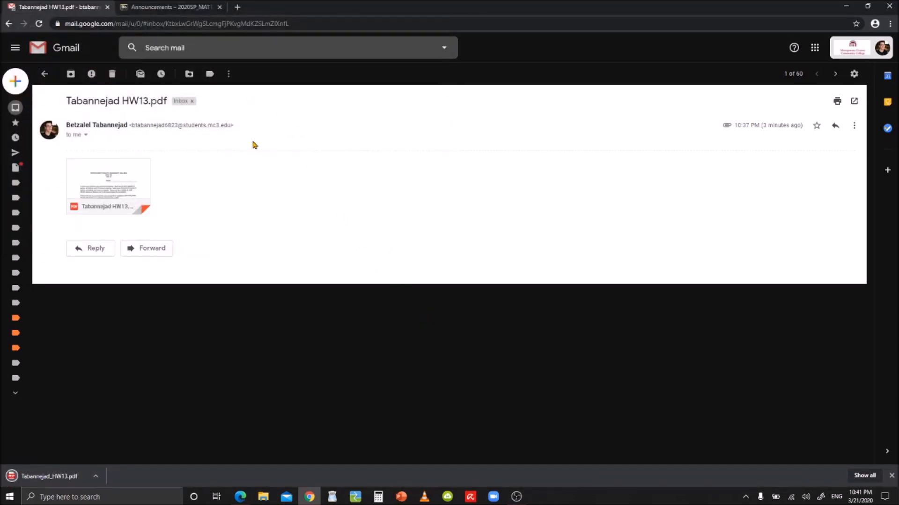
{"action": "left_click", "coordinate": [169, 7]}
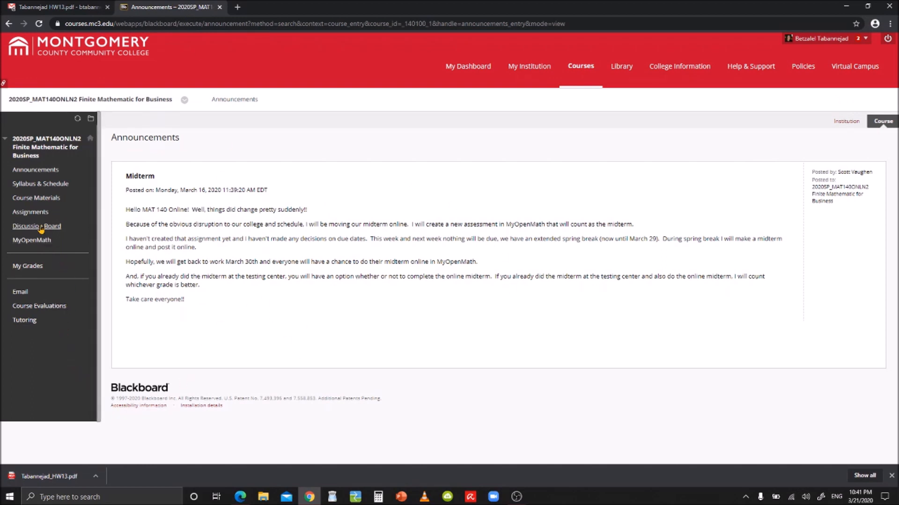
Step: Attach Tabannejad_HW13.pdf to the HW13 assignment in Assignments and submit it
{"action": "left_click", "coordinate": [30, 212]}
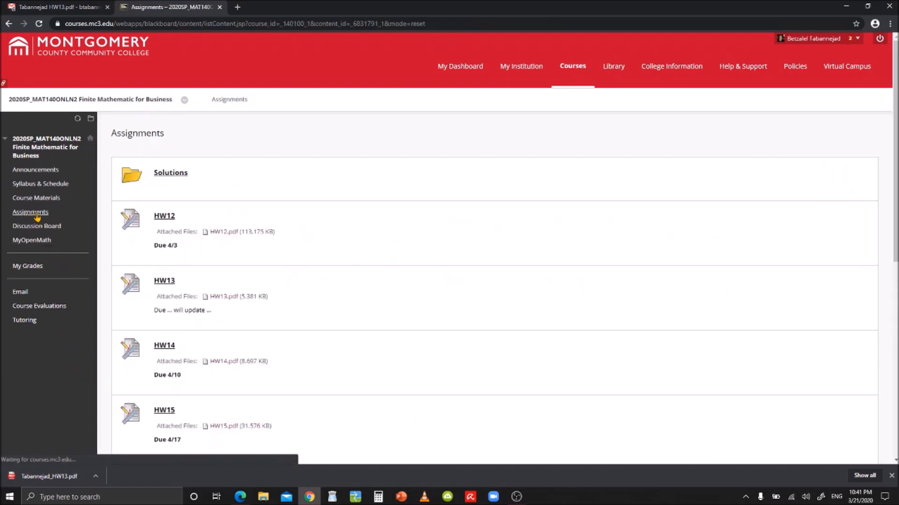
{"action": "mouse_move", "coordinate": [164, 283]}
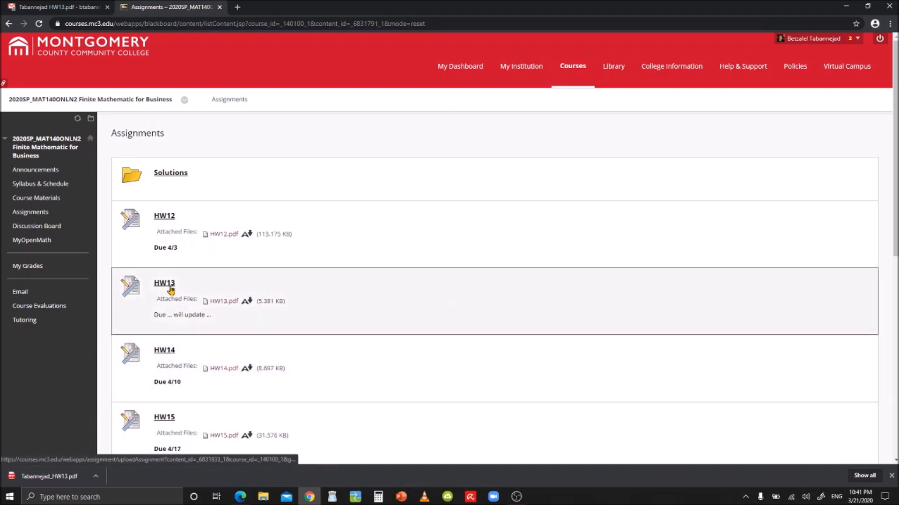
{"action": "left_click", "coordinate": [164, 283]}
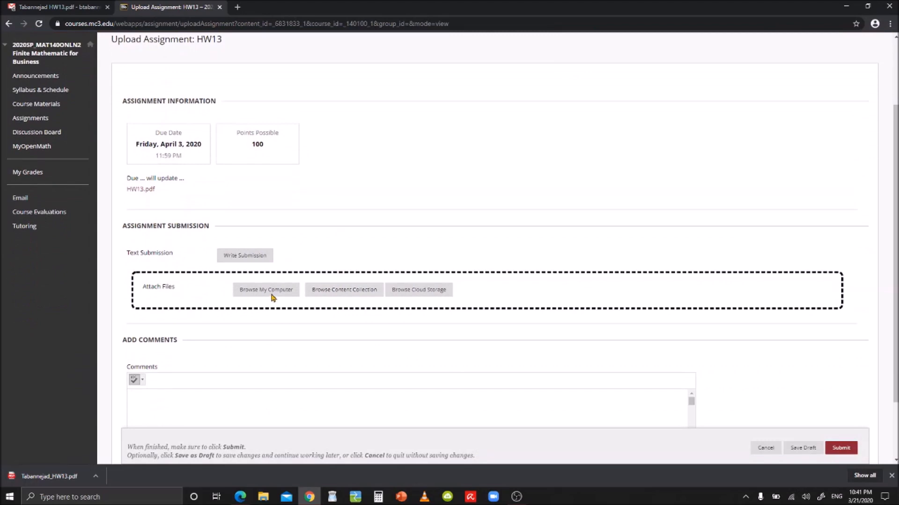
{"action": "left_click", "coordinate": [265, 289]}
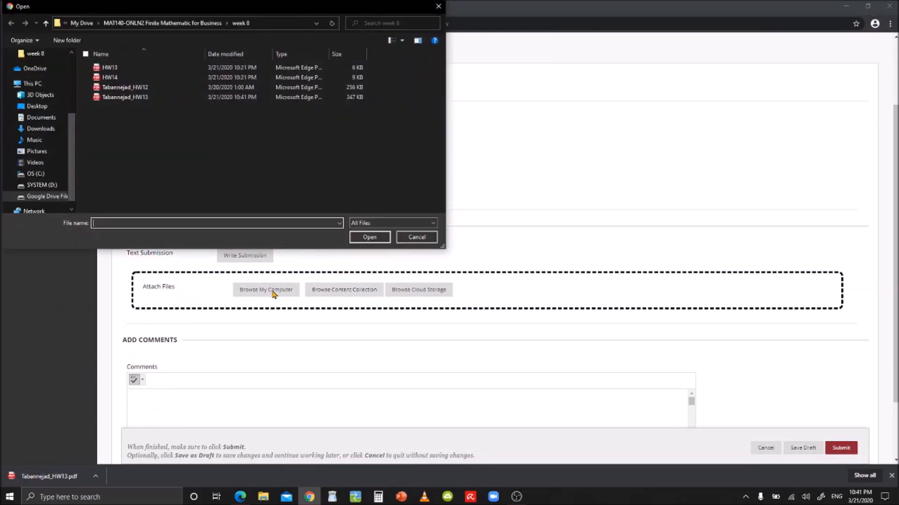
{"action": "left_click", "coordinate": [369, 236]}
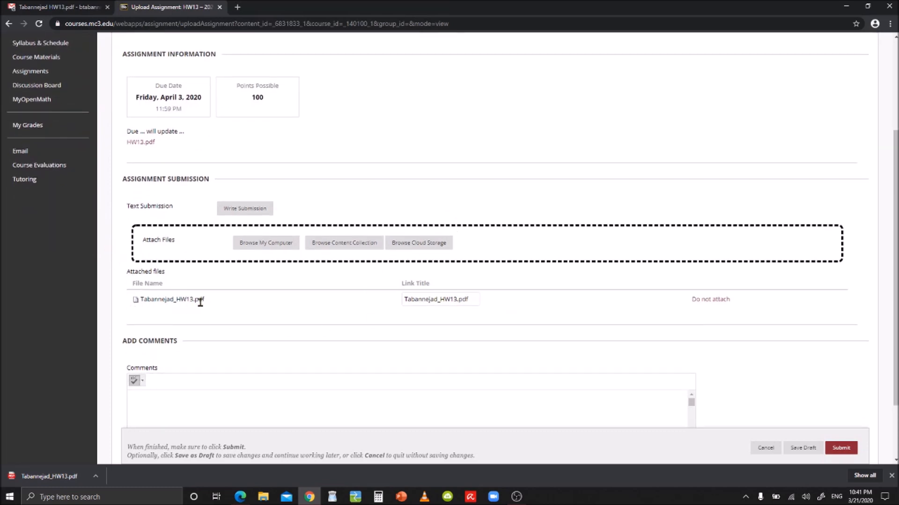
{"action": "mouse_move", "coordinate": [179, 319]}
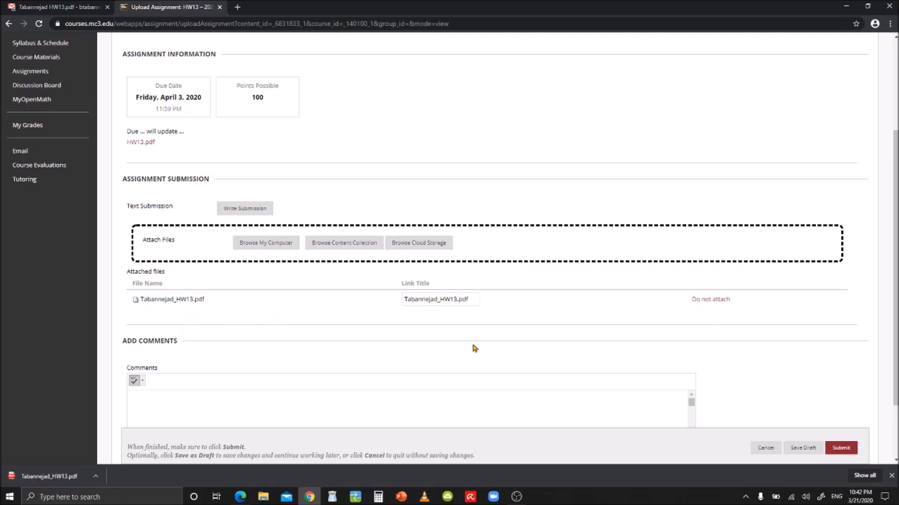
{"action": "scroll", "scroll_direction": "down", "scroll_amount": 3}
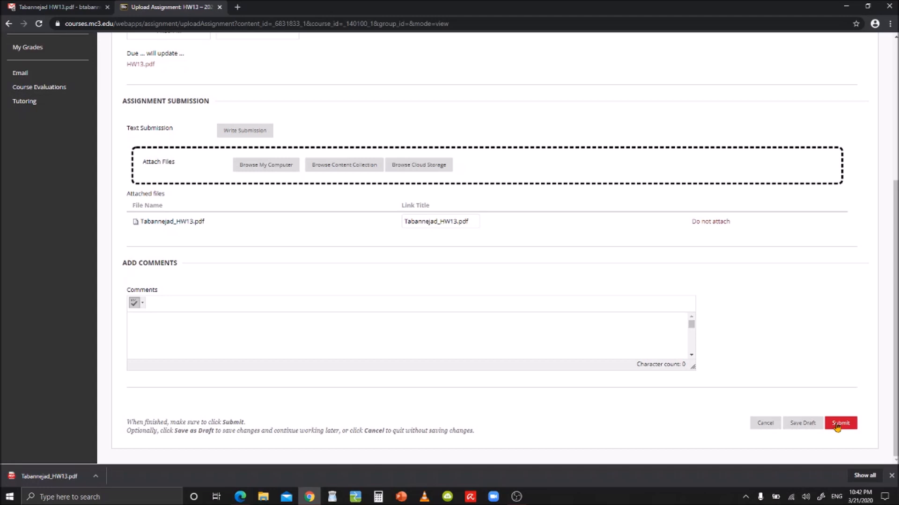
{"action": "left_click", "coordinate": [839, 423]}
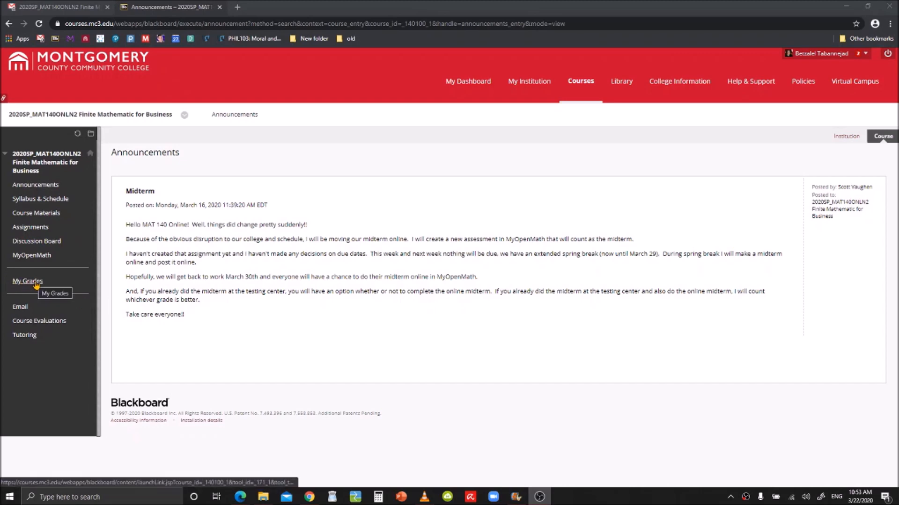
Step: Select My Grades in the Finite Mathematic for Business course menu
{"action": "left_click", "coordinate": [28, 281]}
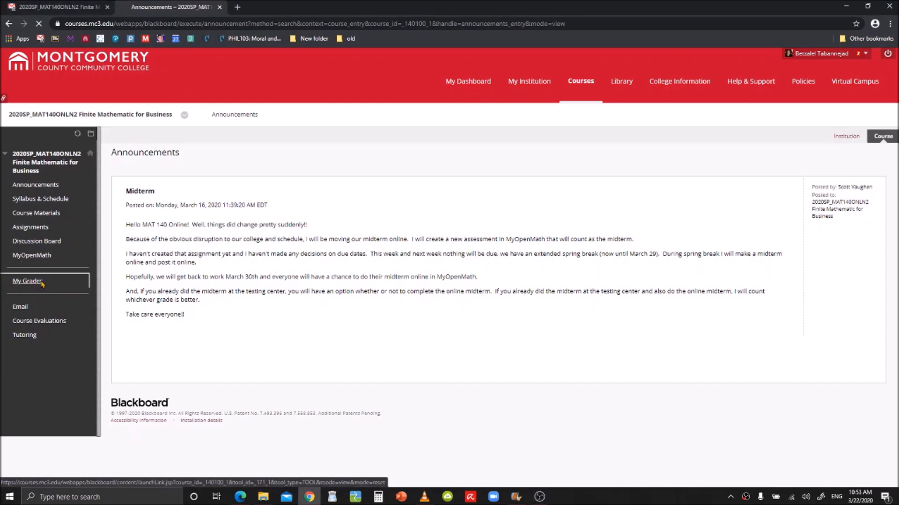
Step: Open HW11's submission history (100/100) and view the instructor's feedback PDF
{"action": "left_click", "coordinate": [28, 281]}
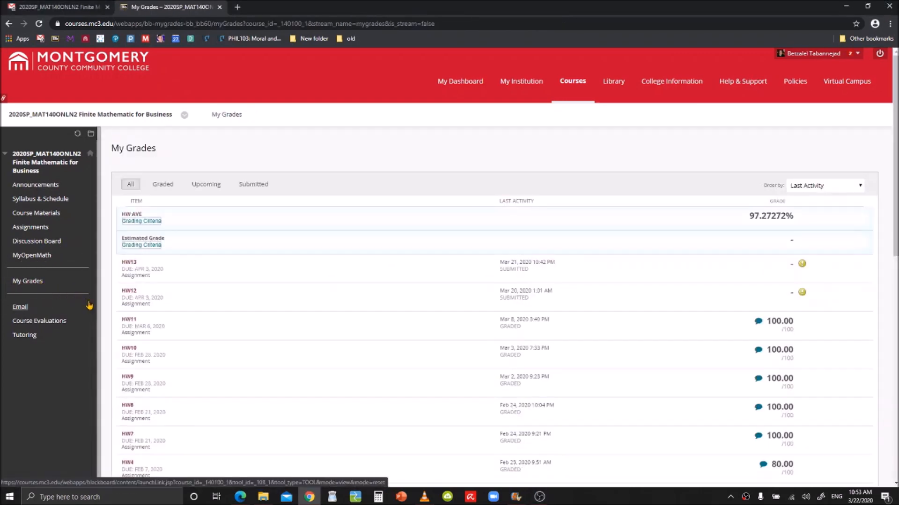
{"action": "mouse_move", "coordinate": [223, 354]}
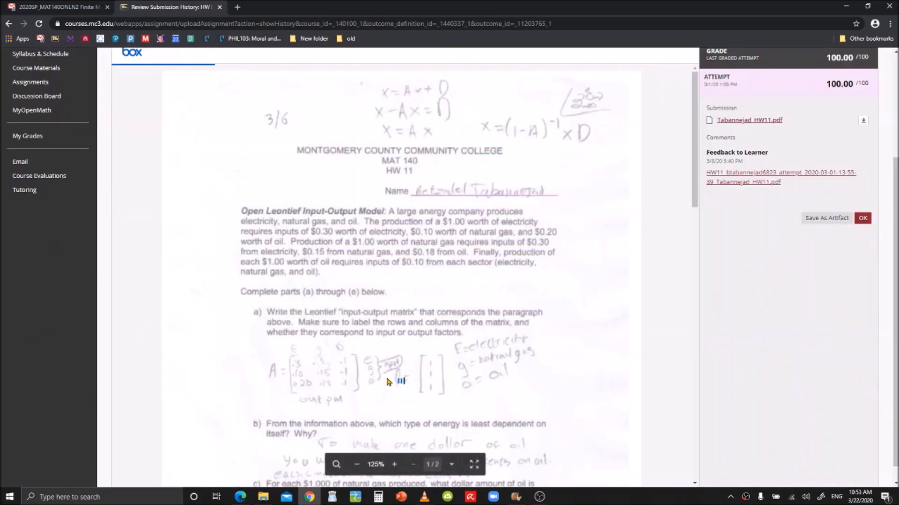
{"action": "scroll", "scroll_direction": "down", "scroll_amount": 3}
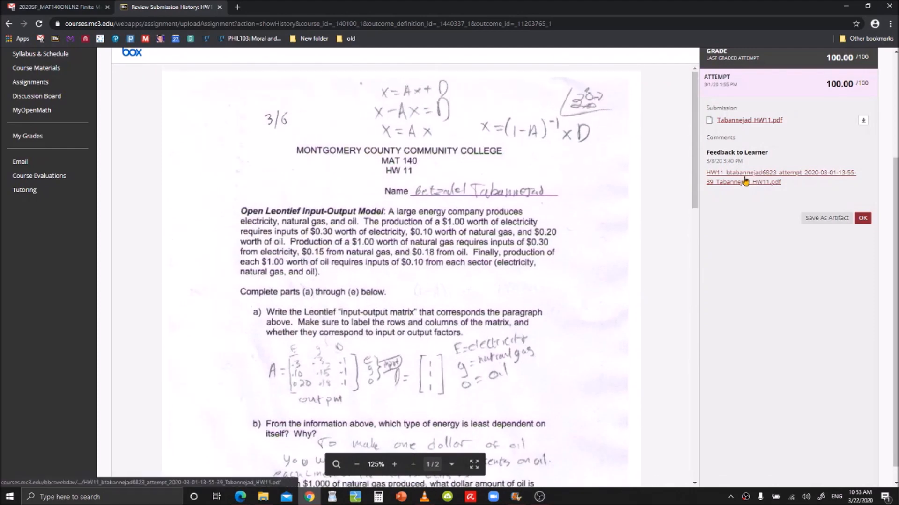
{"action": "mouse_move", "coordinate": [736, 177]}
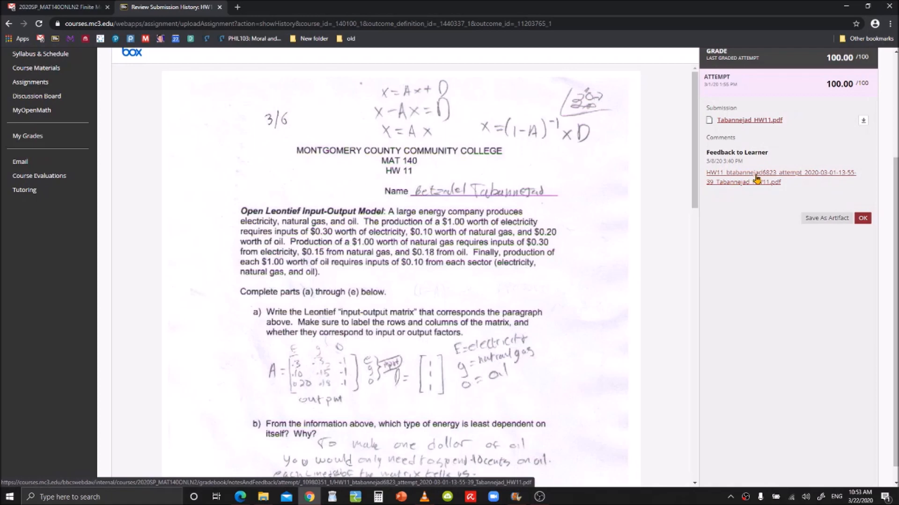
{"action": "left_click", "coordinate": [781, 177]}
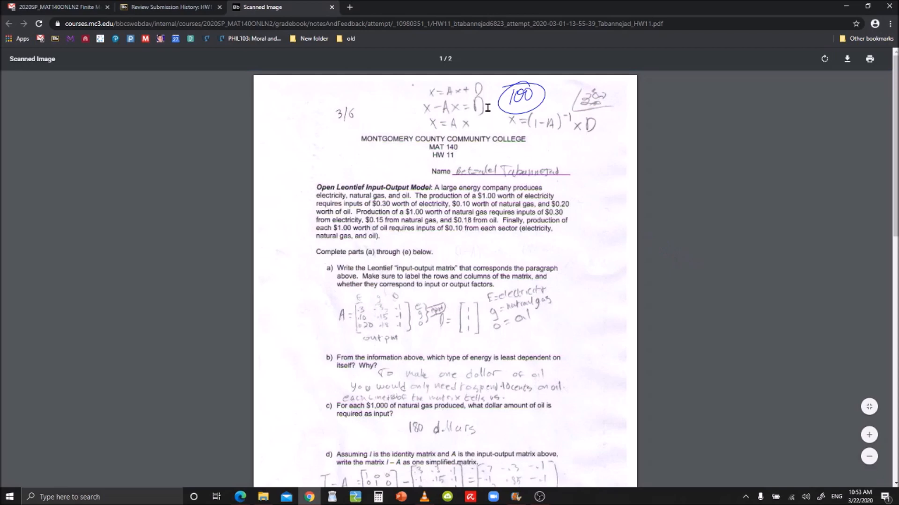
Step: Read the HW11 feedback PDF down to page 2's 'final answer?' remark, then close it
{"action": "scroll", "scroll_direction": "down", "scroll_amount": 3}
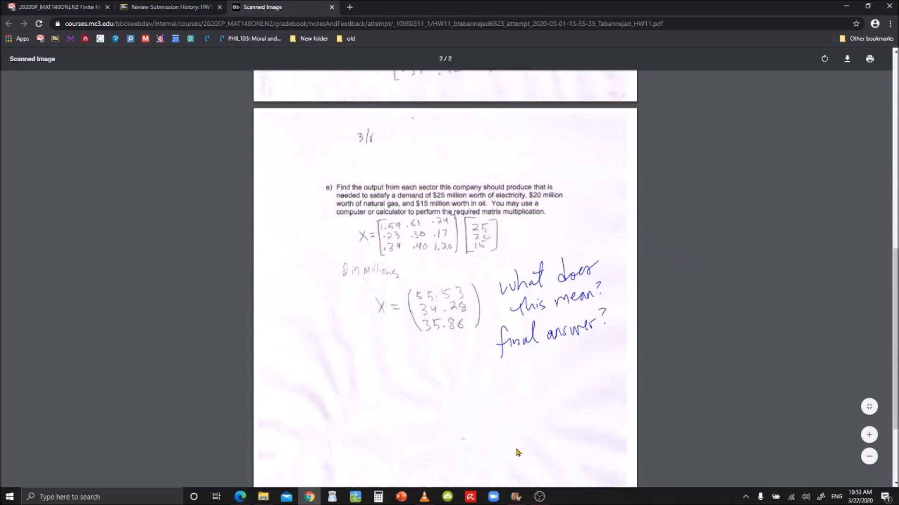
{"action": "mouse_move", "coordinate": [538, 291]}
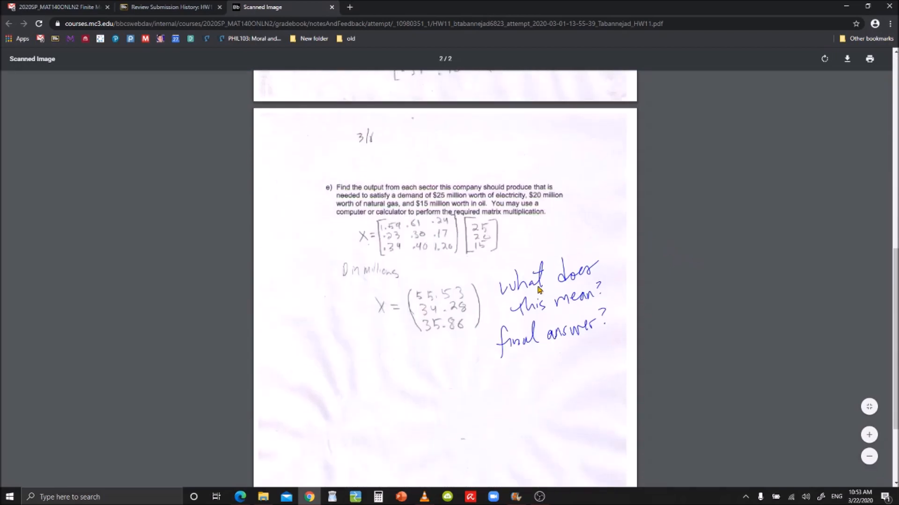
{"action": "left_click", "coordinate": [169, 7]}
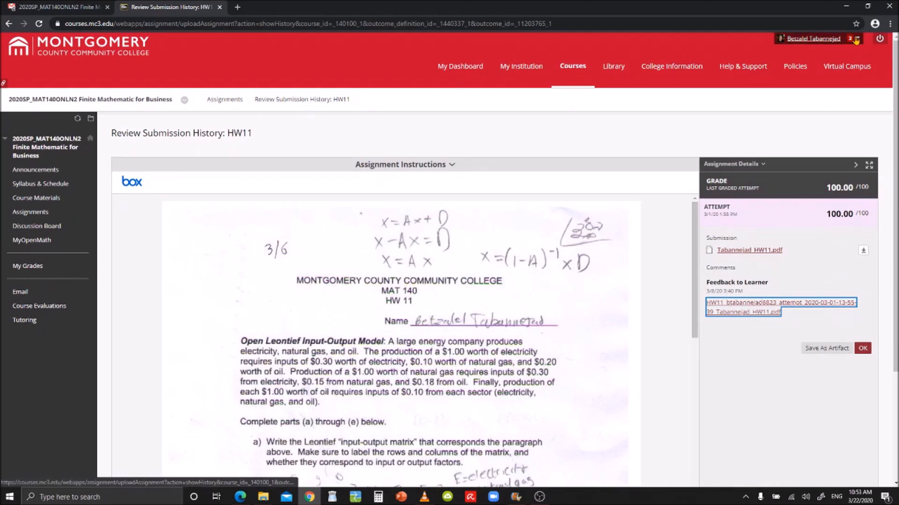
Step: Open the global My Grades page from your name's navigation menu
{"action": "left_click", "coordinate": [855, 38]}
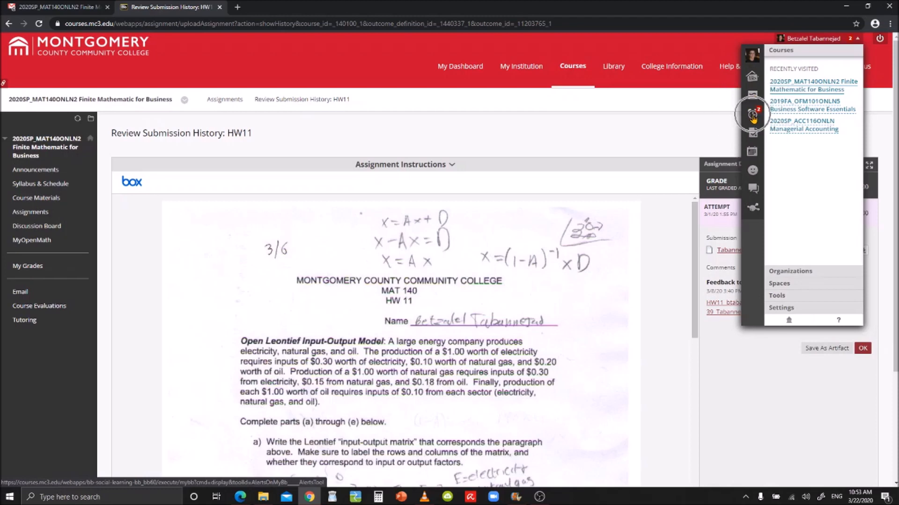
{"action": "mouse_move", "coordinate": [753, 133]}
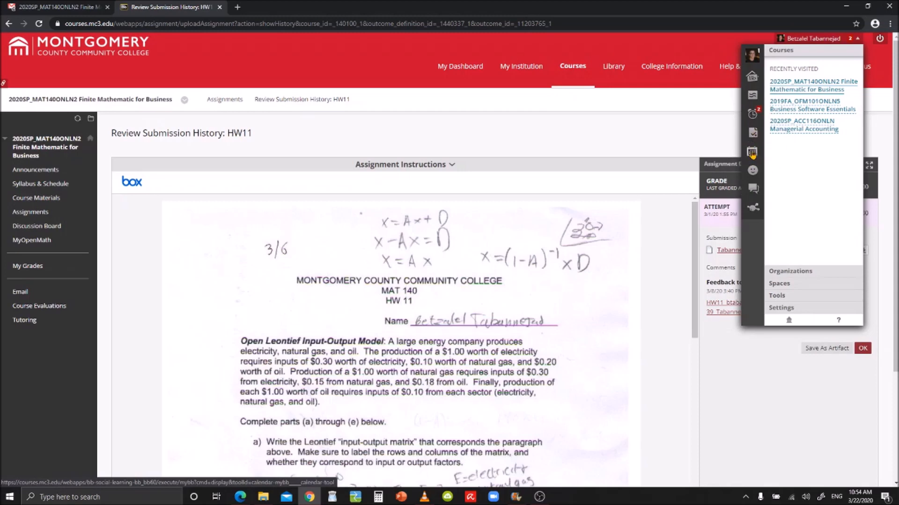
{"action": "mouse_move", "coordinate": [752, 153]}
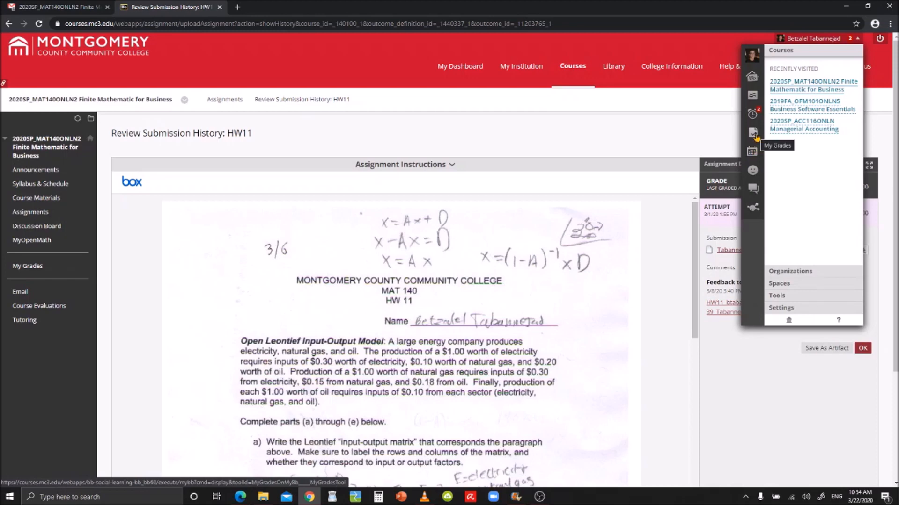
{"action": "left_click", "coordinate": [777, 146]}
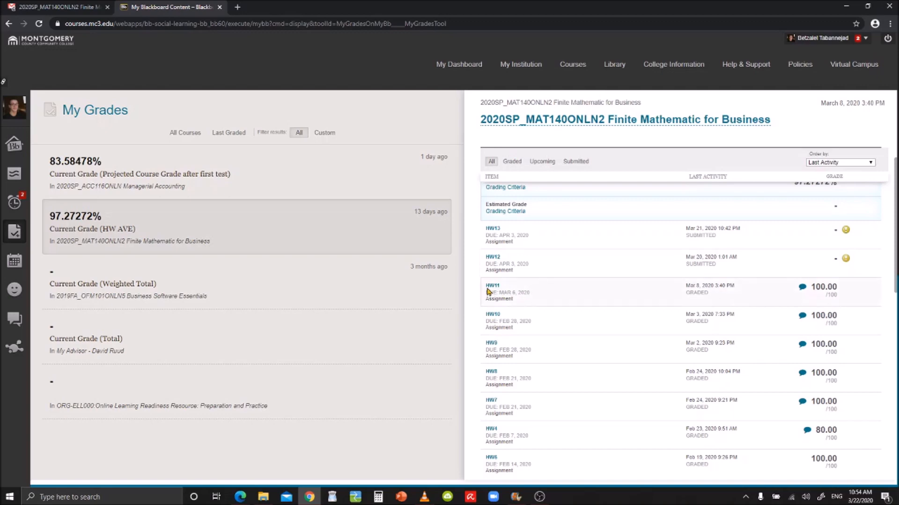
{"action": "mouse_move", "coordinate": [493, 290]}
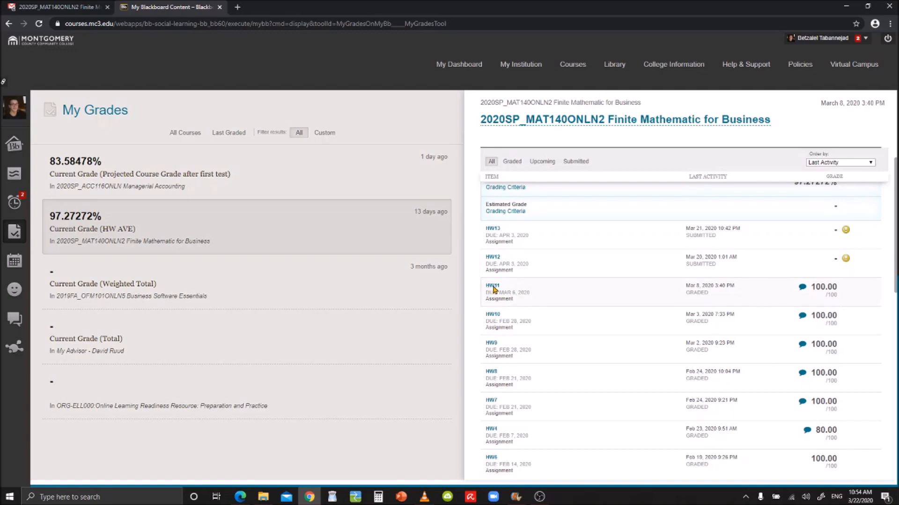
Step: Open HW11 from the Finite Mathematics grade list to view its 100/100 submission history
{"action": "left_click", "coordinate": [492, 286]}
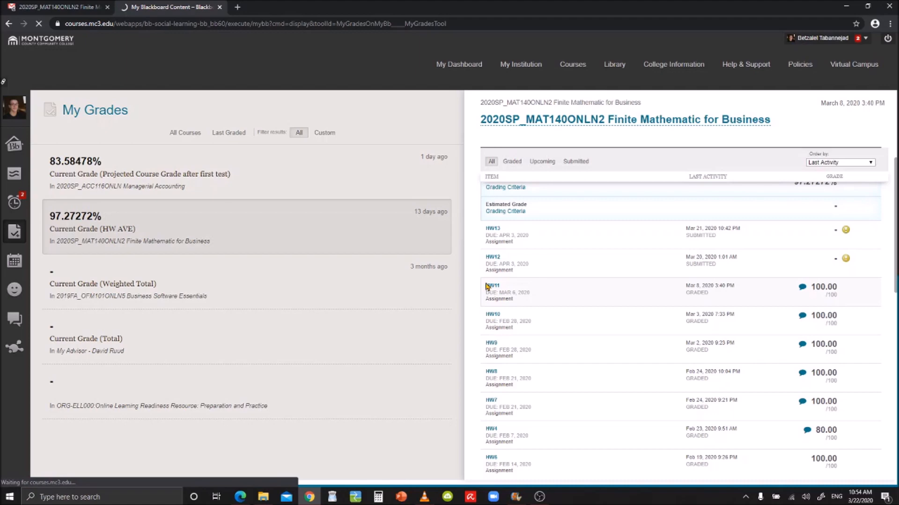
{"action": "left_click", "coordinate": [493, 285]}
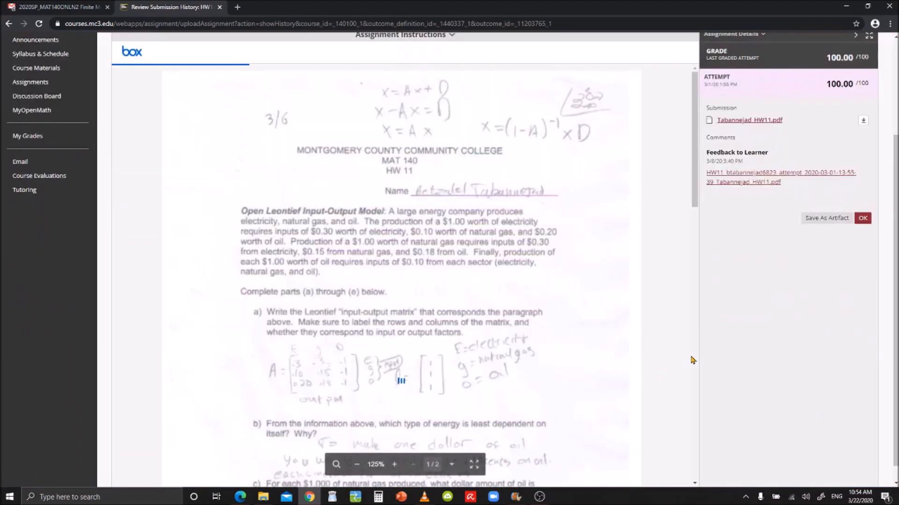
Step: Open the HW11 Feedback to Learner PDF in a new tab, then return to Review Submission History
{"action": "scroll", "scroll_direction": "down", "scroll_amount": 3}
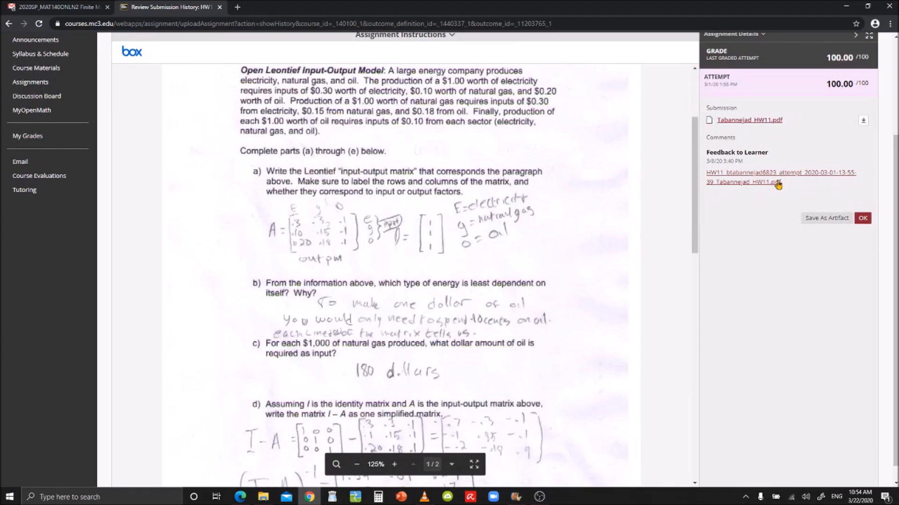
{"action": "left_click", "coordinate": [745, 182]}
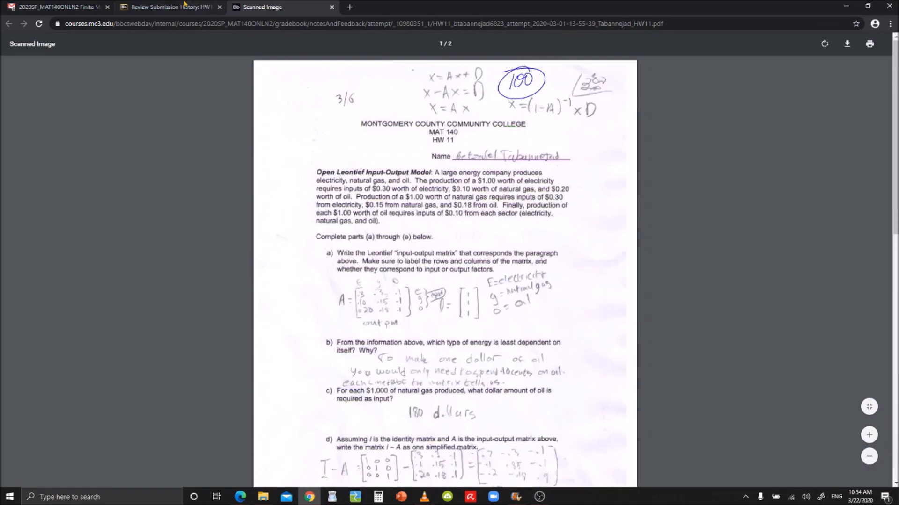
{"action": "left_click", "coordinate": [169, 7]}
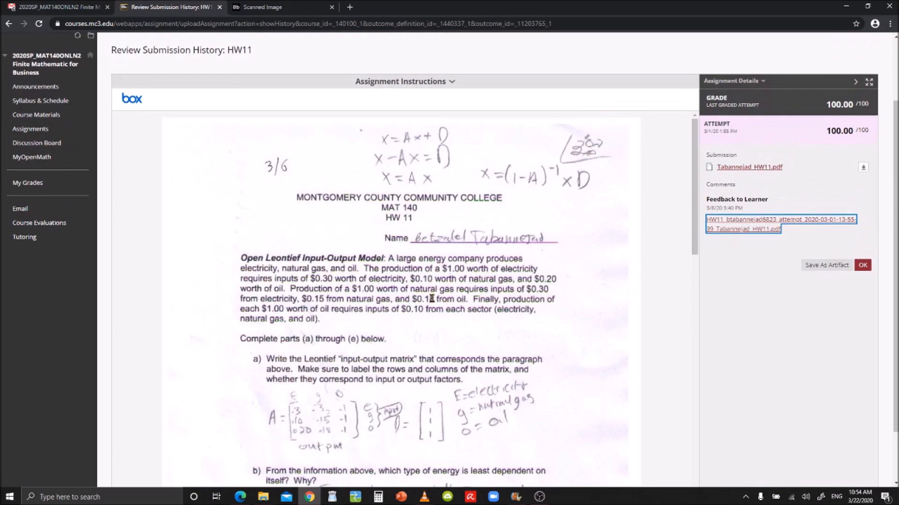